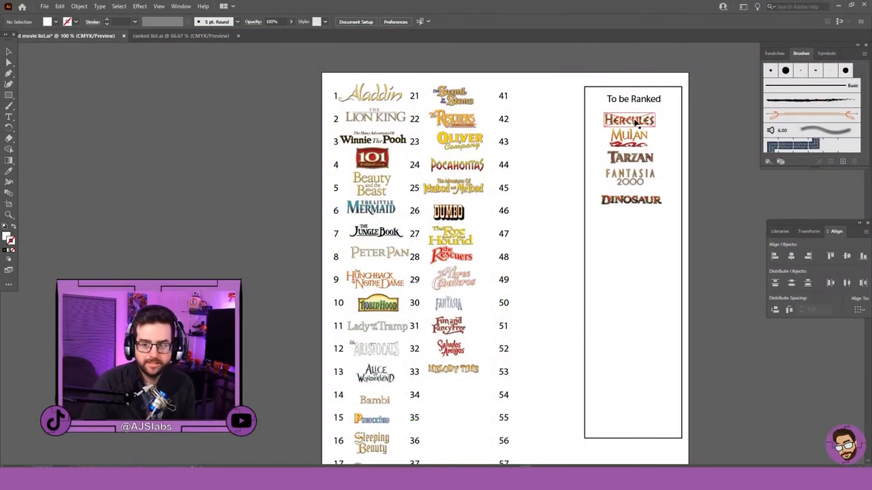
- Move the Hercules logo from the To be Ranked box into rank 1 of the list
{"action": "left_click_drag", "start_coordinate": [628, 120], "coordinate": [317, 95]}
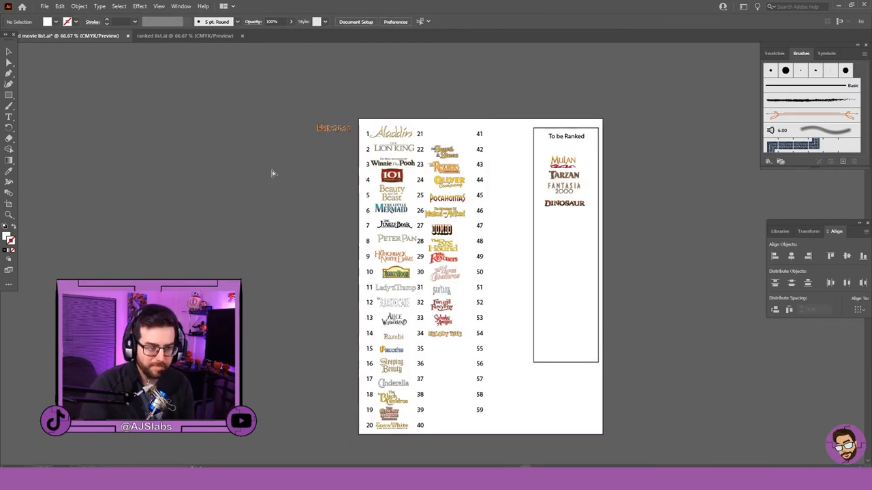
{"action": "left_click_drag", "start_coordinate": [391, 425], "coordinate": [473, 107]}
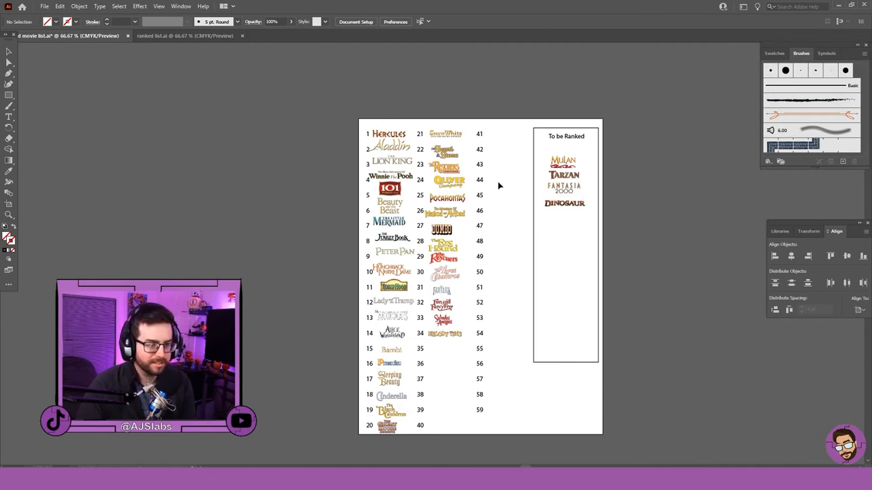
{"action": "mouse_move", "coordinate": [119, 249]}
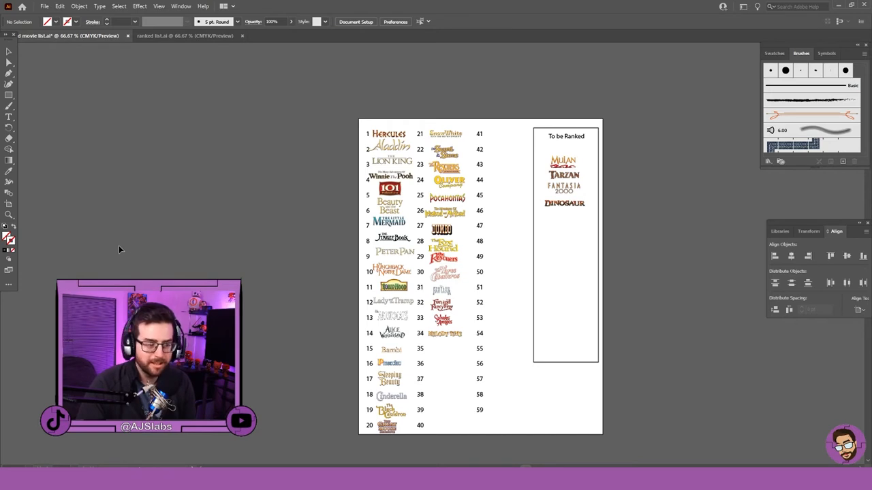
{"action": "mouse_move", "coordinate": [274, 252]}
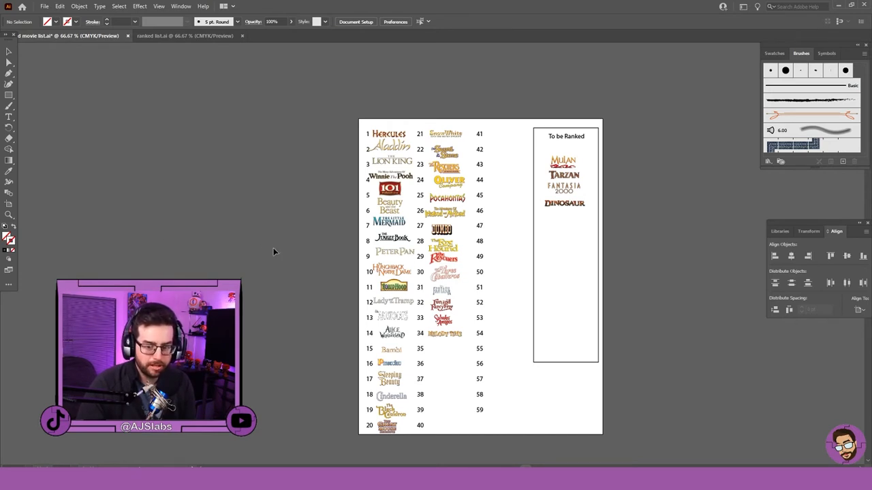
{"action": "mouse_move", "coordinate": [266, 268]}
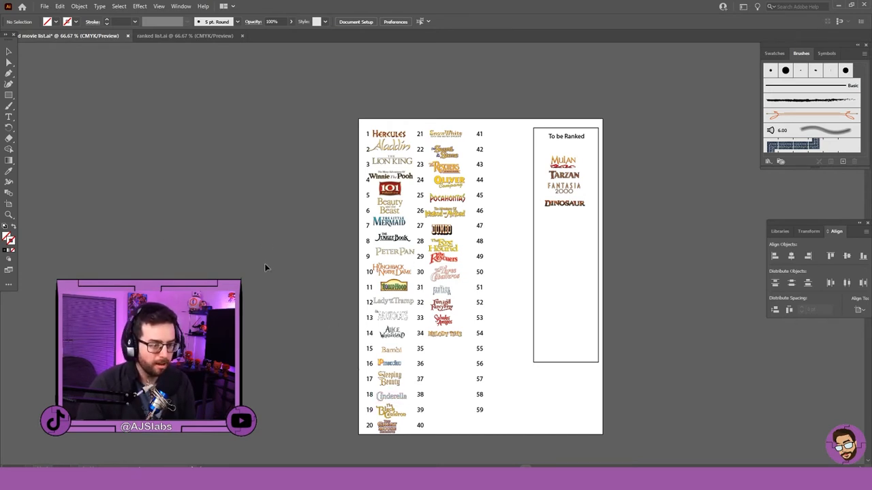
{"action": "mouse_move", "coordinate": [262, 255]}
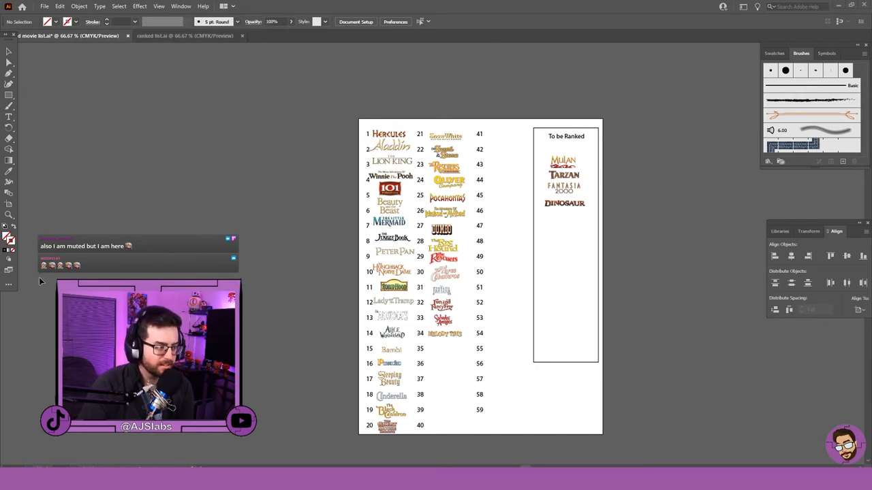
{"action": "mouse_move", "coordinate": [204, 145]}
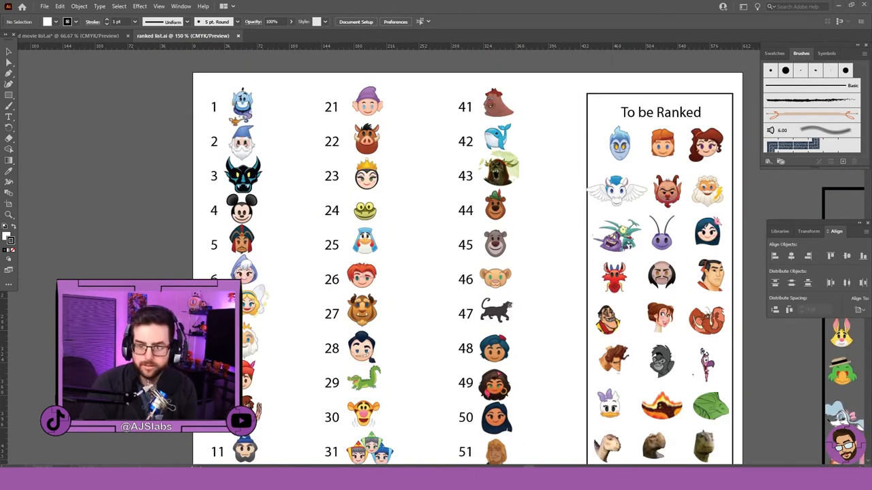
- Pull the Hades emoji out of To be Ranked and park it beside rank 2
{"action": "left_click", "coordinate": [661, 192]}
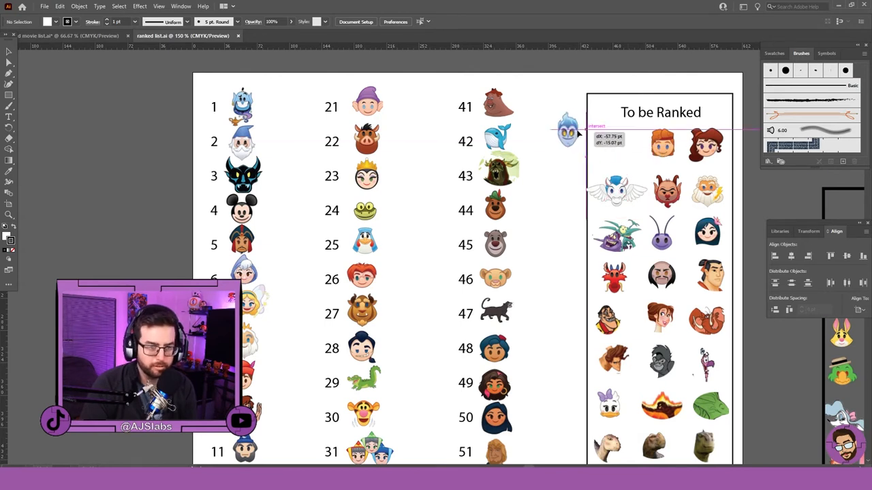
{"action": "left_click_drag", "start_coordinate": [567, 130], "coordinate": [425, 126]}
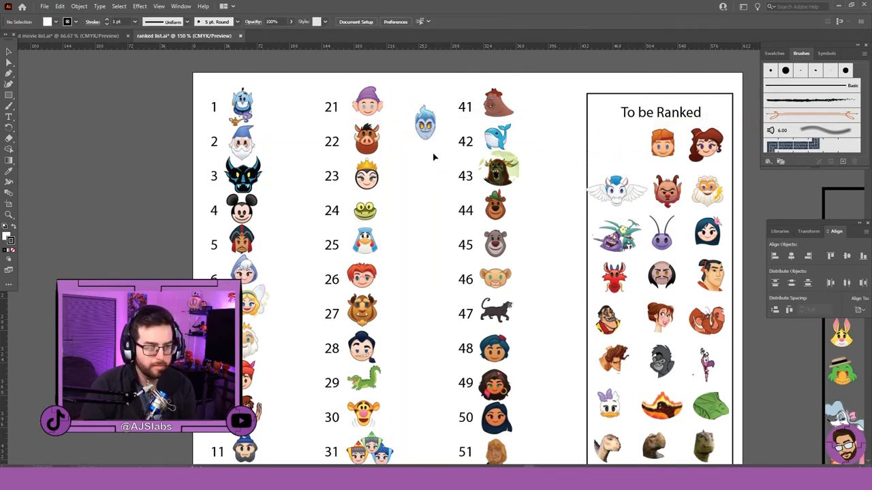
{"action": "left_click_drag", "start_coordinate": [426, 123], "coordinate": [300, 107]}
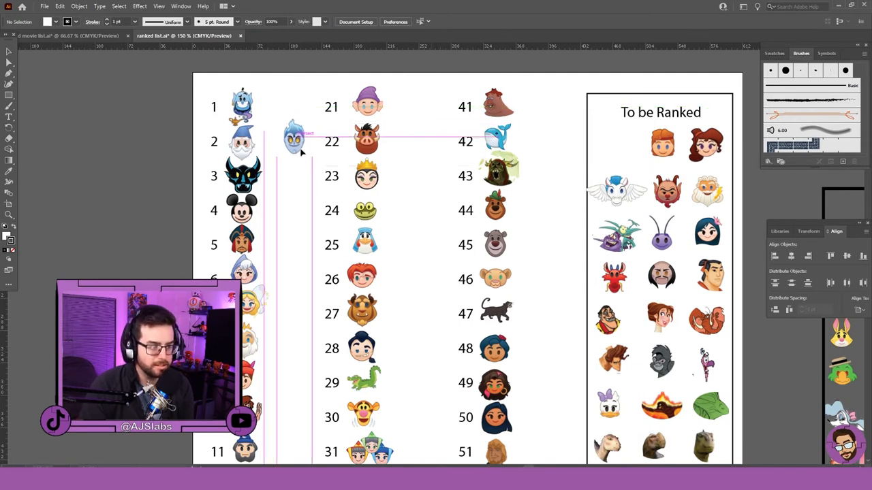
{"action": "left_click", "coordinate": [294, 139]}
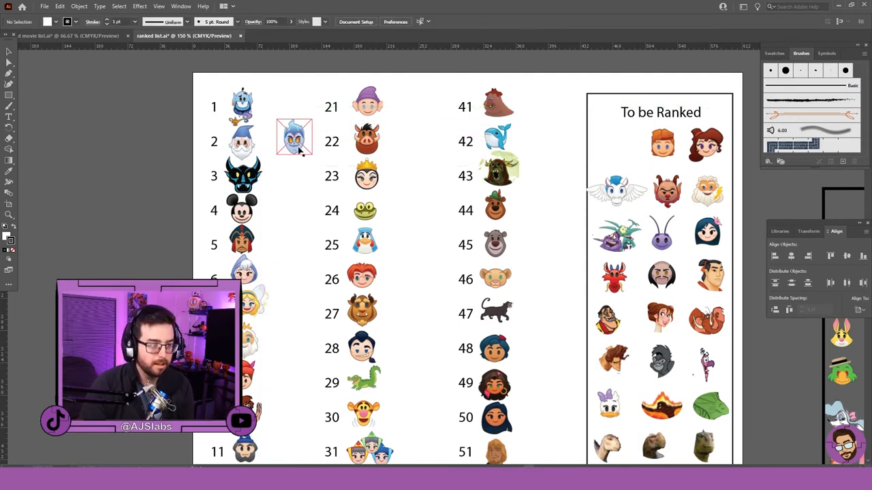
{"action": "left_click", "coordinate": [294, 138]}
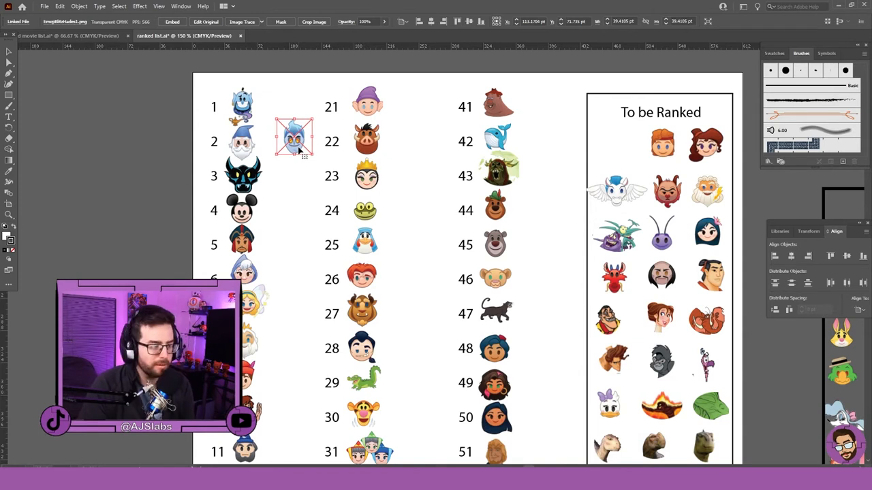
{"action": "left_click_drag", "start_coordinate": [294, 137], "coordinate": [294, 140]}
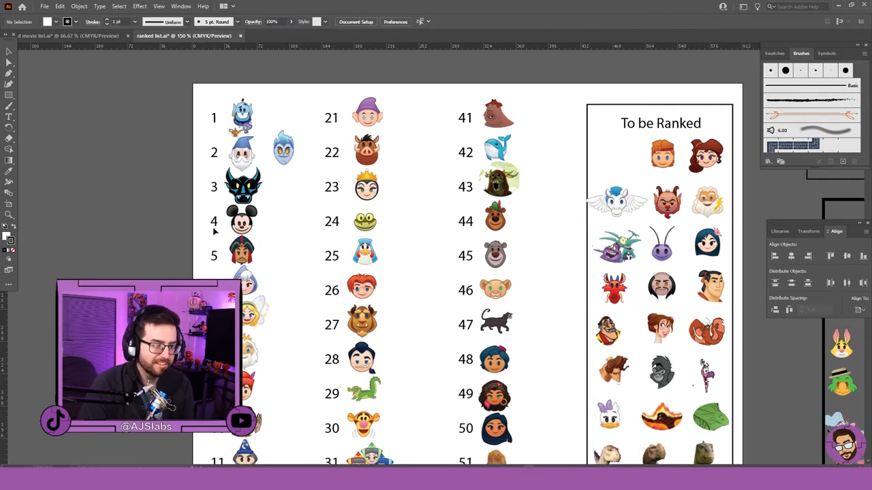
{"action": "mouse_move", "coordinate": [220, 275]}
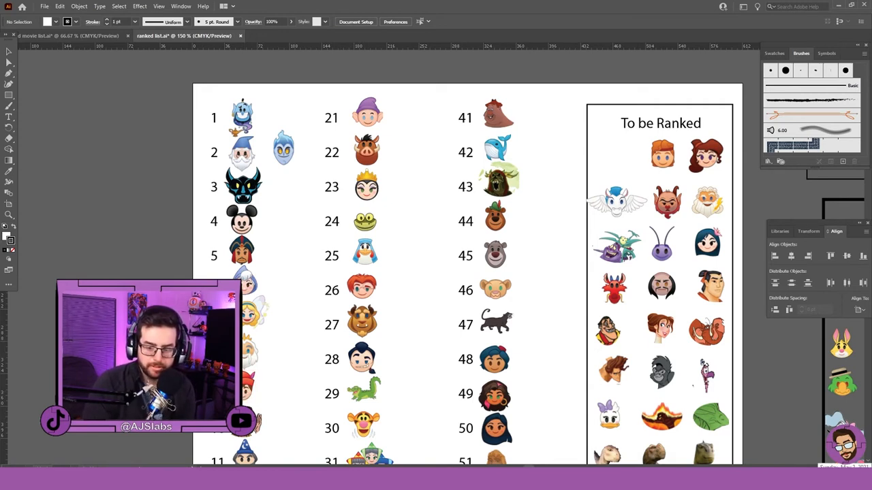
- Nudge the blue-haired emoji up beside rank 1, then settle it beside rank 3
{"action": "left_click", "coordinate": [284, 149]}
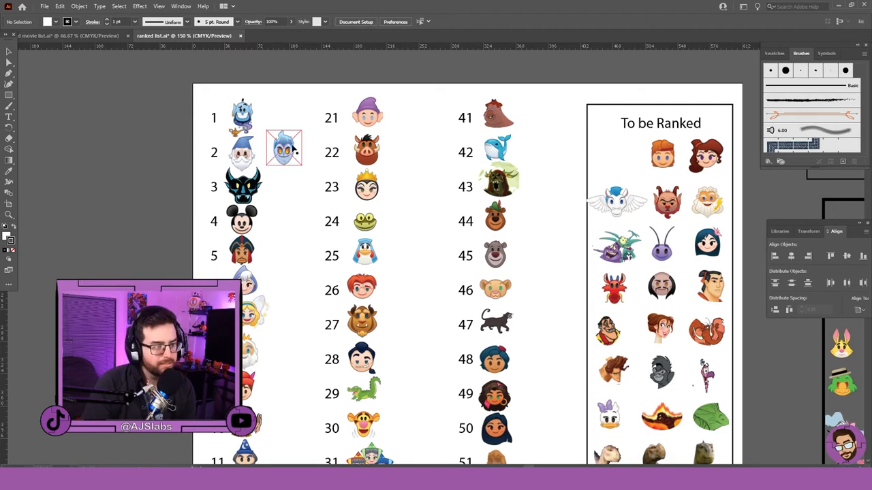
{"action": "left_click", "coordinate": [284, 149]}
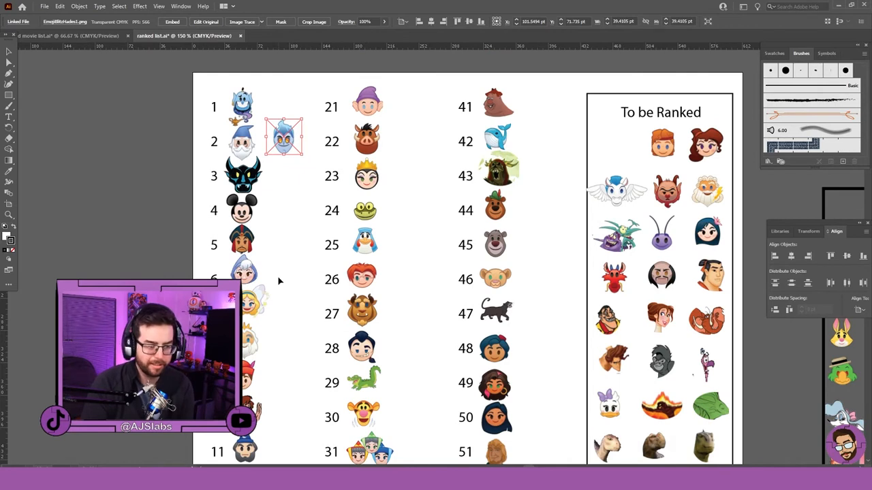
{"action": "mouse_move", "coordinate": [308, 278]}
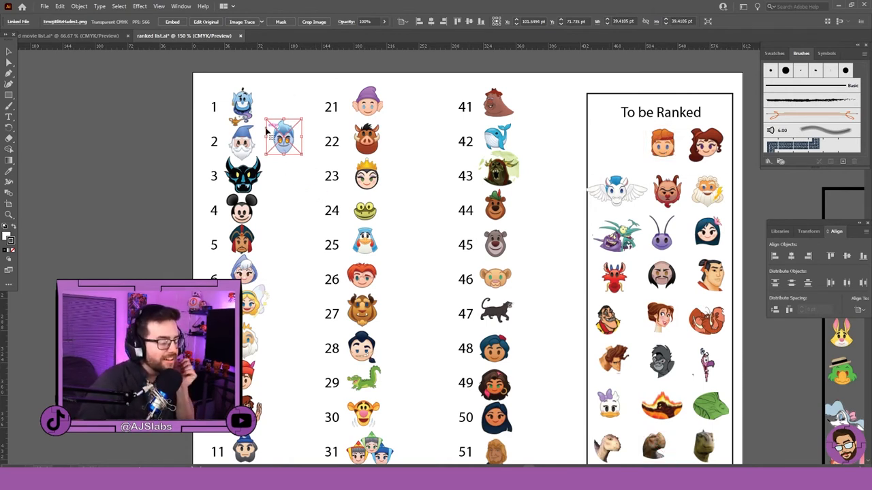
{"action": "left_click_drag", "start_coordinate": [283, 136], "coordinate": [272, 139]}
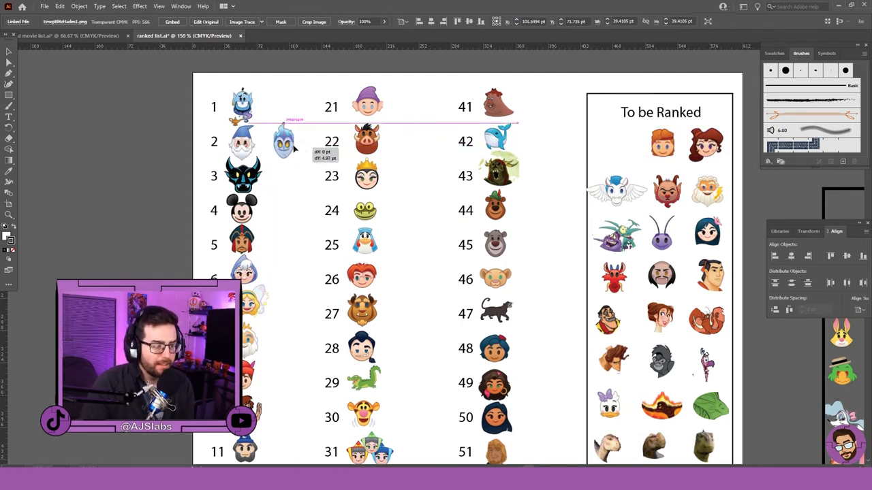
{"action": "left_click_drag", "start_coordinate": [282, 146], "coordinate": [281, 109]}
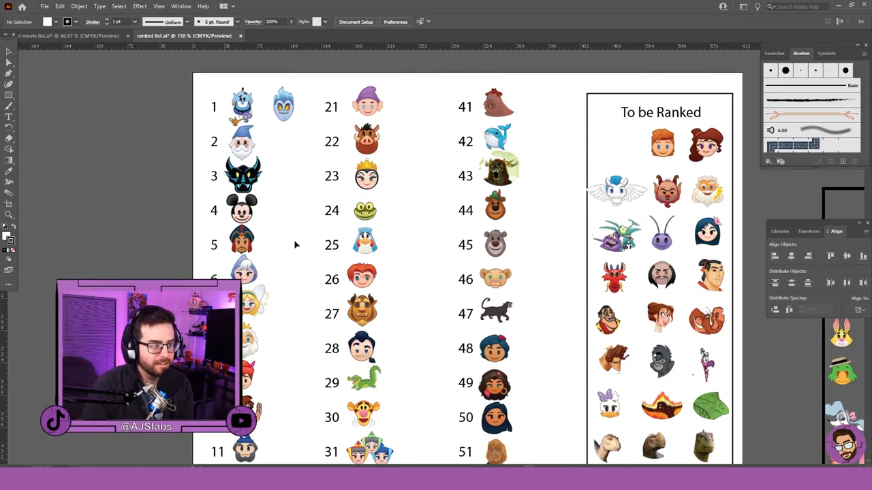
{"action": "mouse_move", "coordinate": [292, 243]}
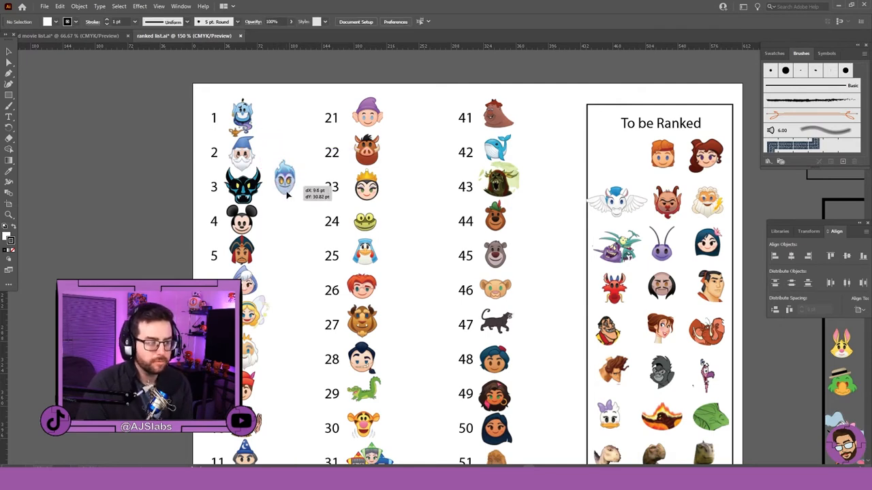
{"action": "left_click_drag", "start_coordinate": [283, 180], "coordinate": [279, 148]}
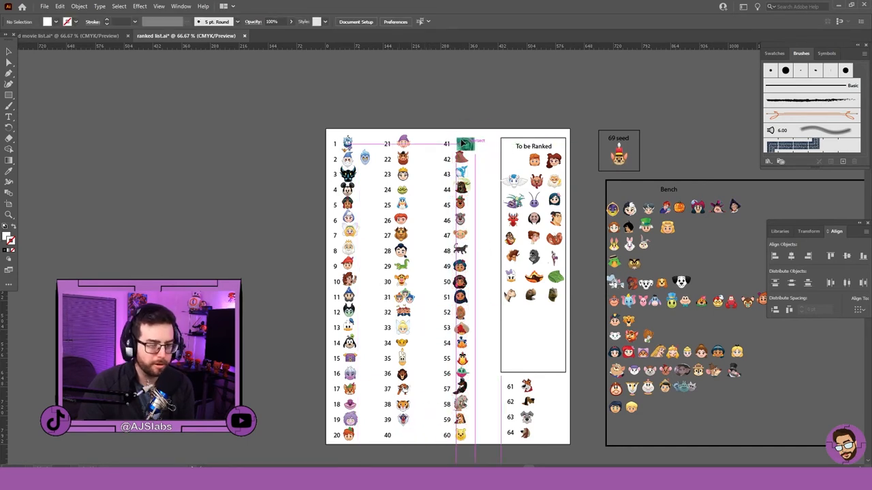
- Select the middle-column emoji and move a Bench emoji down to a new row to make room
{"action": "left_click", "coordinate": [463, 143]}
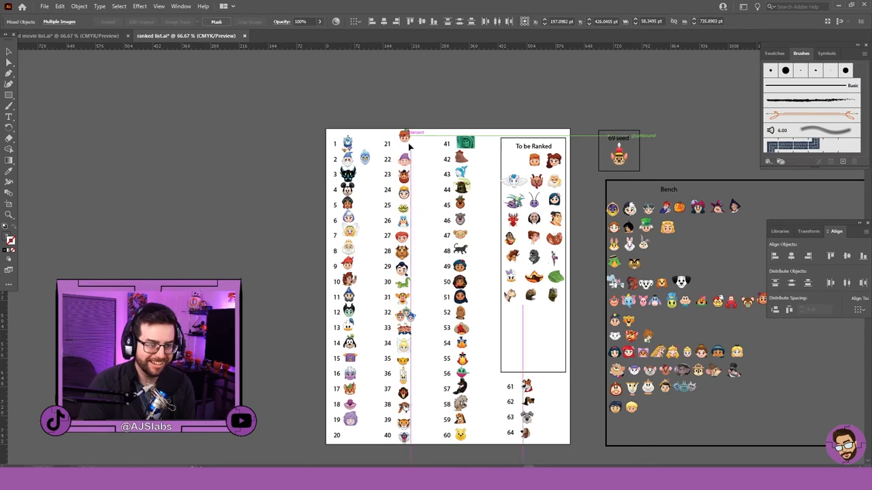
{"action": "left_click", "coordinate": [403, 143]}
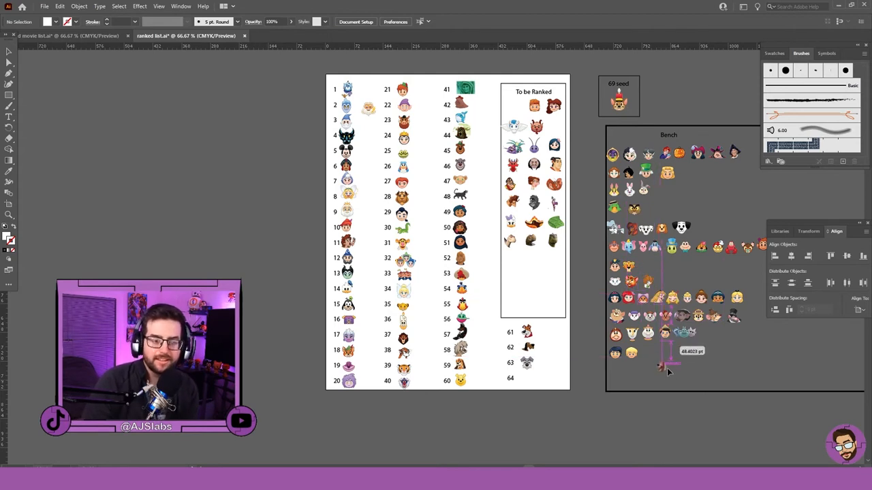
{"action": "left_click_drag", "start_coordinate": [661, 368], "coordinate": [705, 232]}
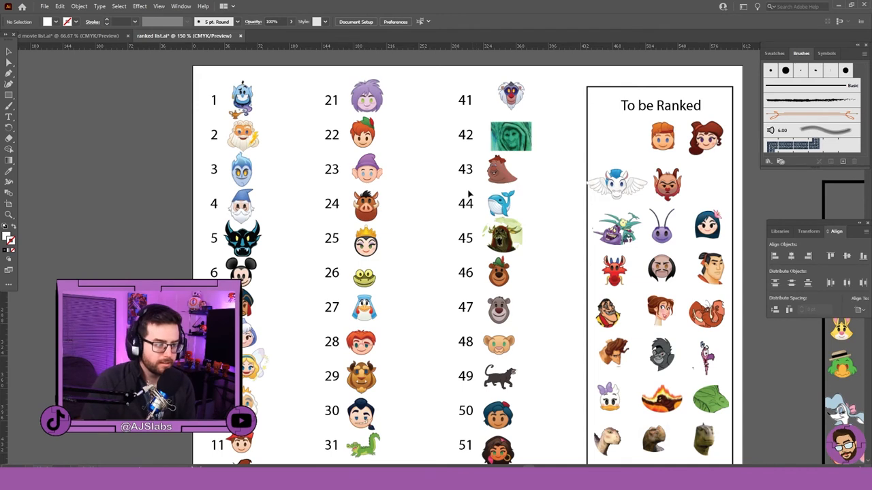
{"action": "left_click", "coordinate": [367, 96]}
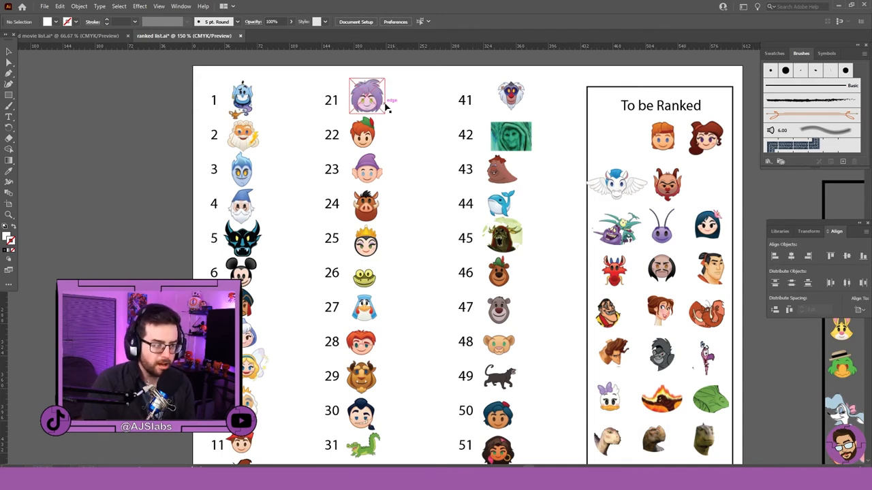
{"action": "left_click", "coordinate": [265, 214]}
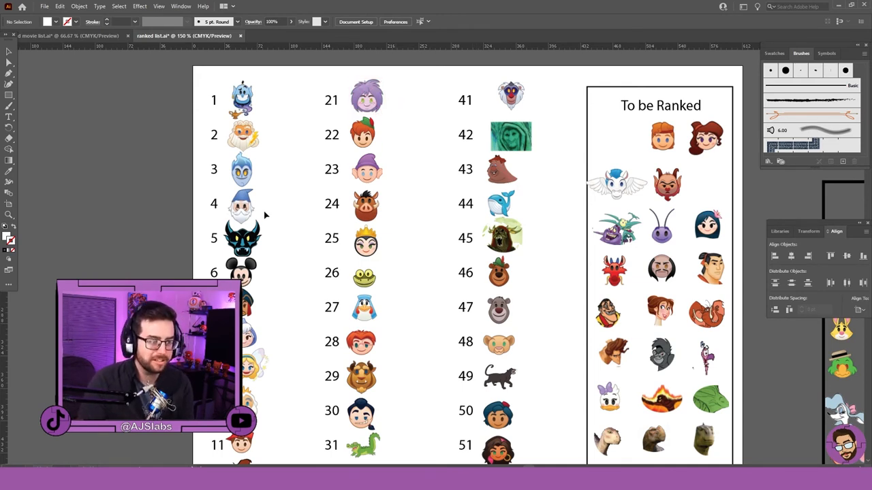
{"action": "mouse_move", "coordinate": [208, 203]}
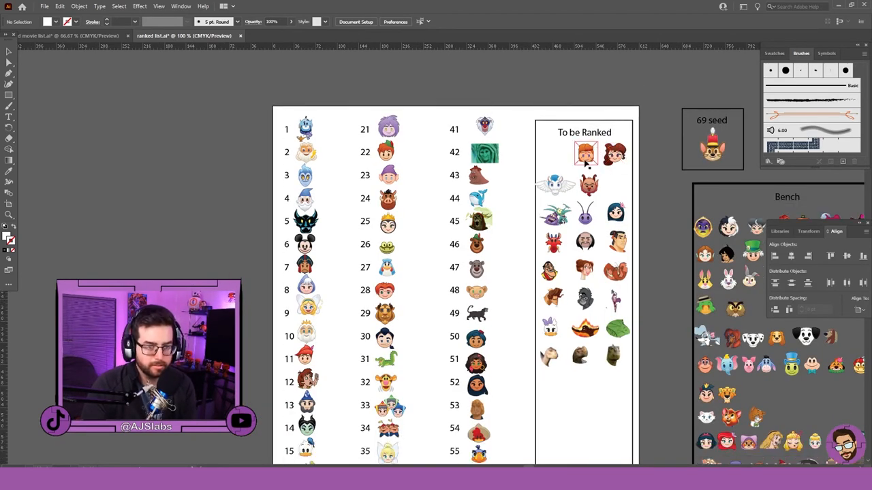
{"action": "left_click_drag", "start_coordinate": [584, 152], "coordinate": [558, 154]}
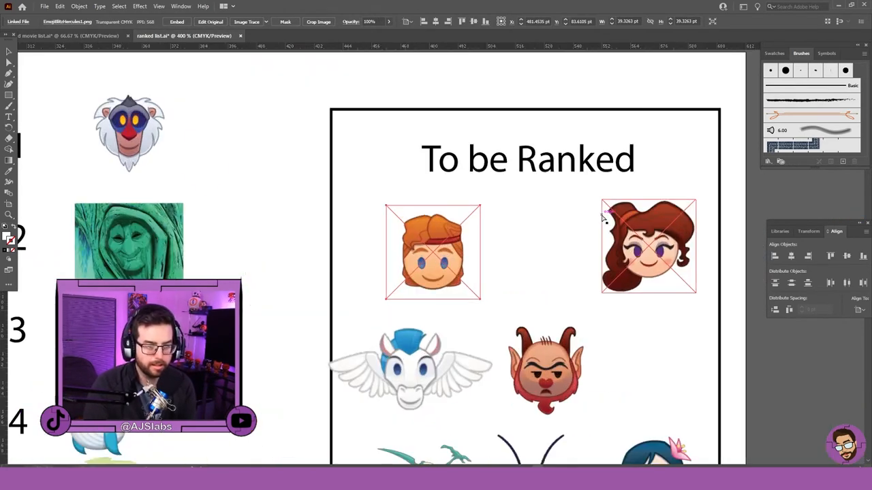
{"action": "left_click", "coordinate": [431, 252]}
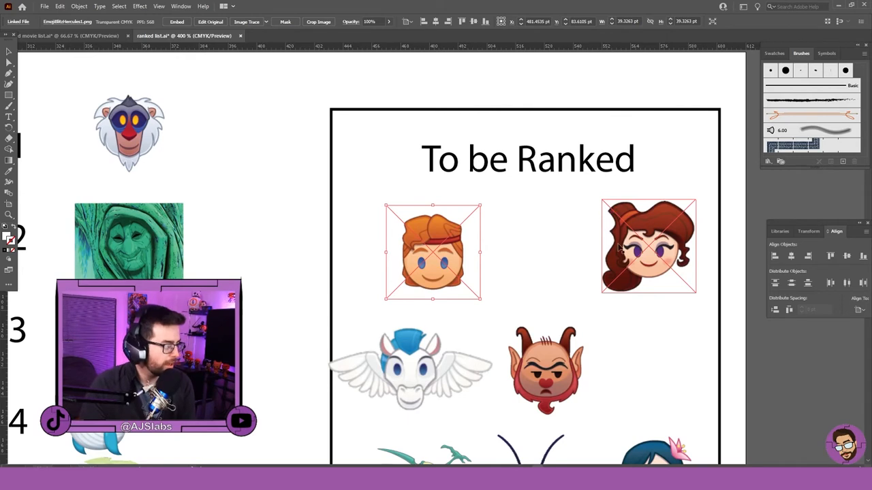
{"action": "left_click", "coordinate": [646, 248]}
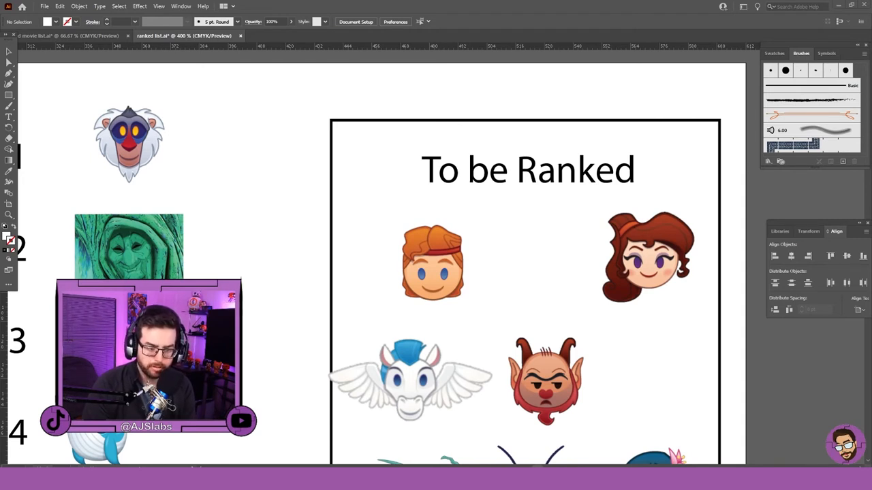
{"action": "left_click", "coordinate": [433, 279]}
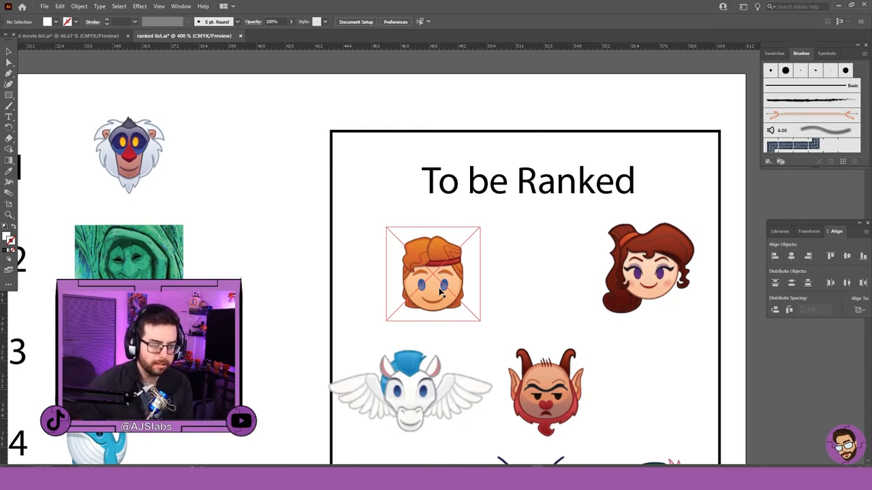
{"action": "left_click", "coordinate": [530, 309]}
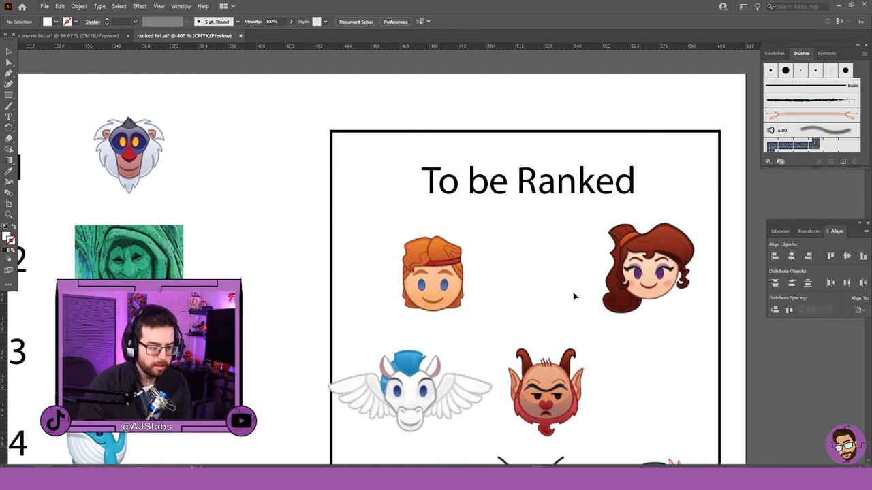
{"action": "mouse_move", "coordinate": [554, 323]}
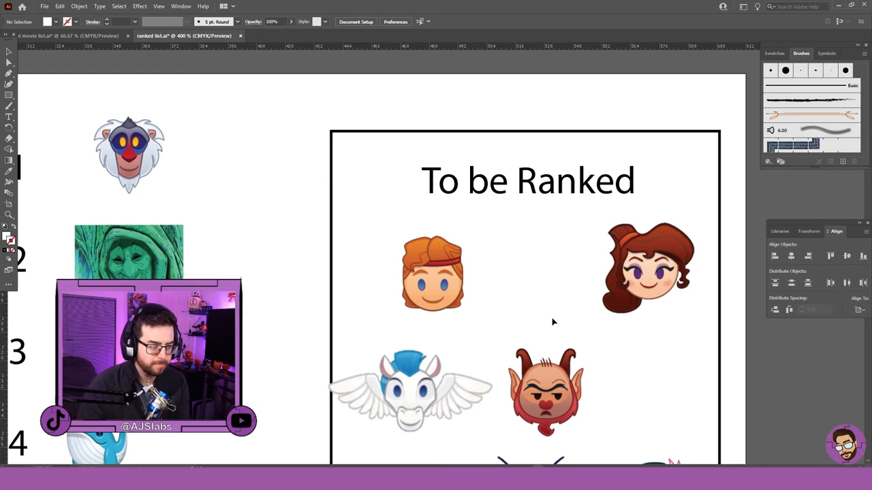
{"action": "mouse_move", "coordinate": [541, 311]}
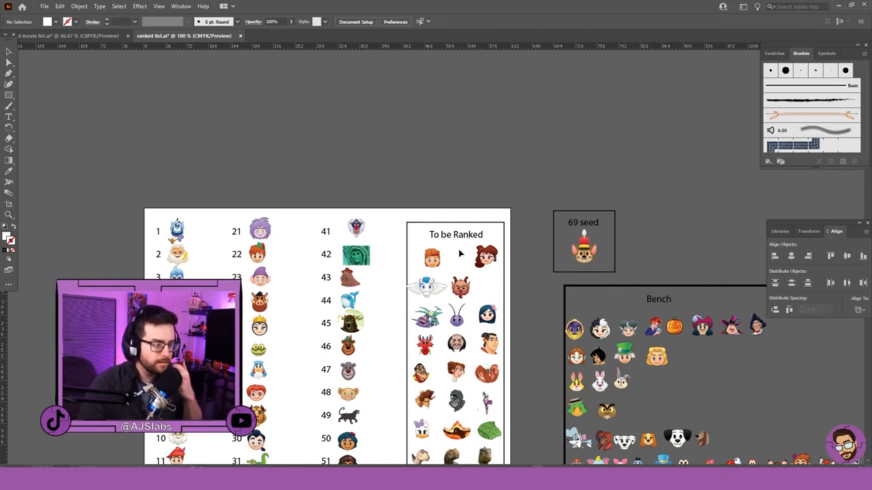
{"action": "left_click", "coordinate": [431, 257]}
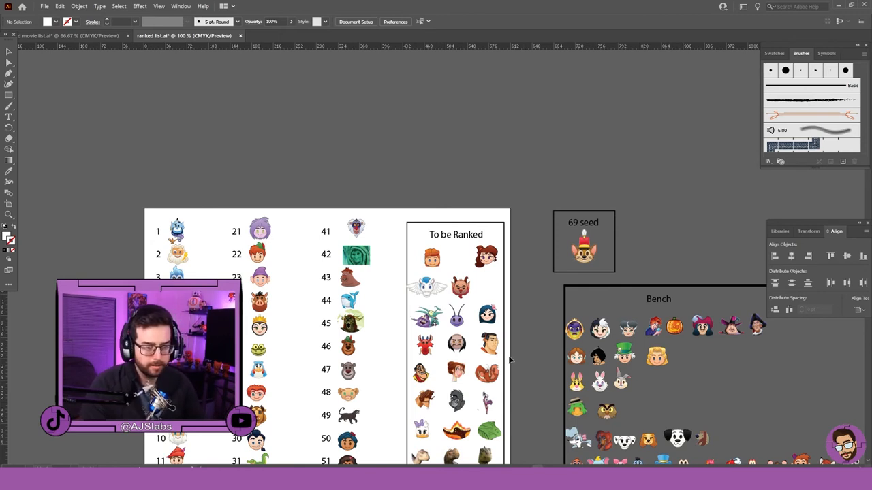
{"action": "left_click", "coordinate": [425, 325]}
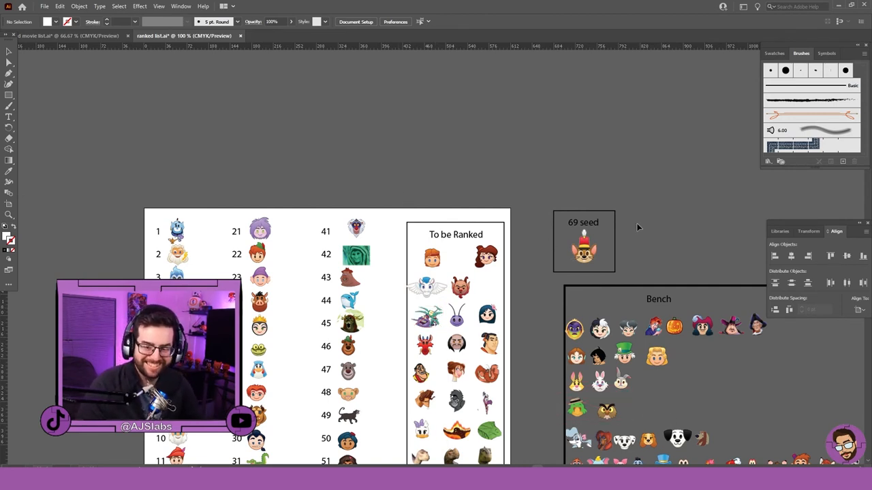
{"action": "left_click", "coordinate": [583, 249]}
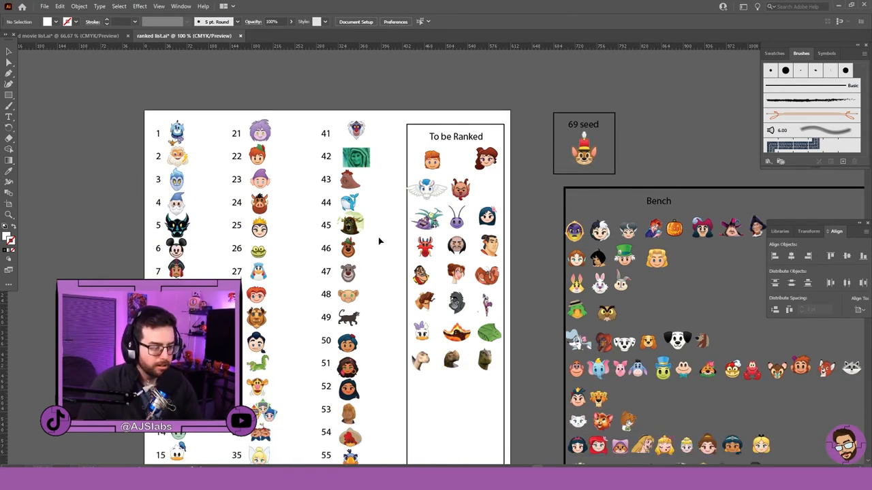
{"action": "left_click", "coordinate": [433, 158]}
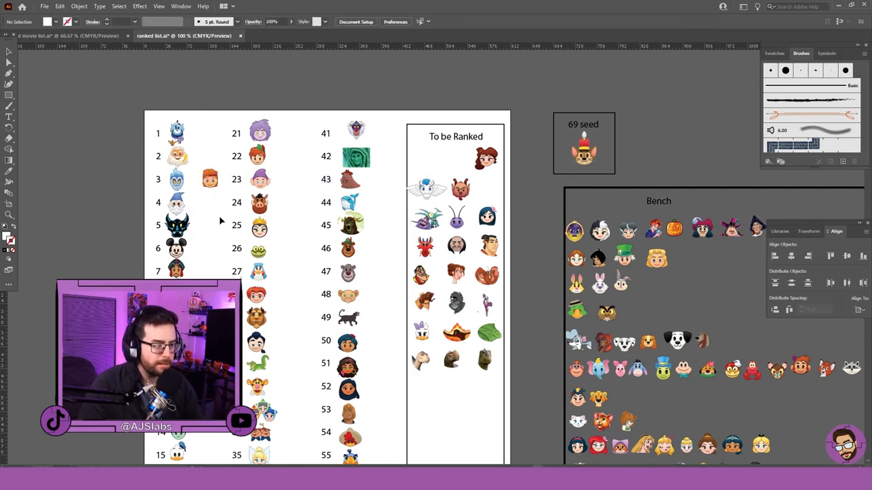
{"action": "mouse_move", "coordinate": [293, 402]}
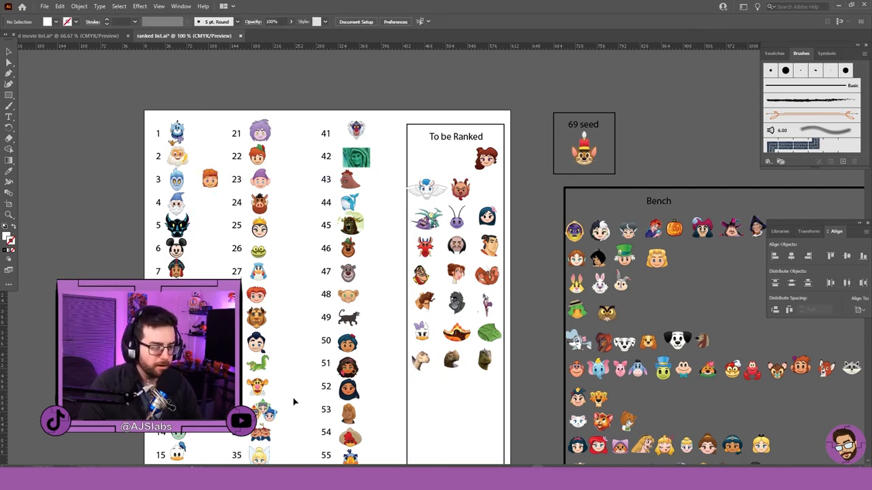
- Scroll down the artboard to reach slot 3 and the lower list entries
{"action": "scroll", "scroll_direction": "down", "scroll_amount": 3}
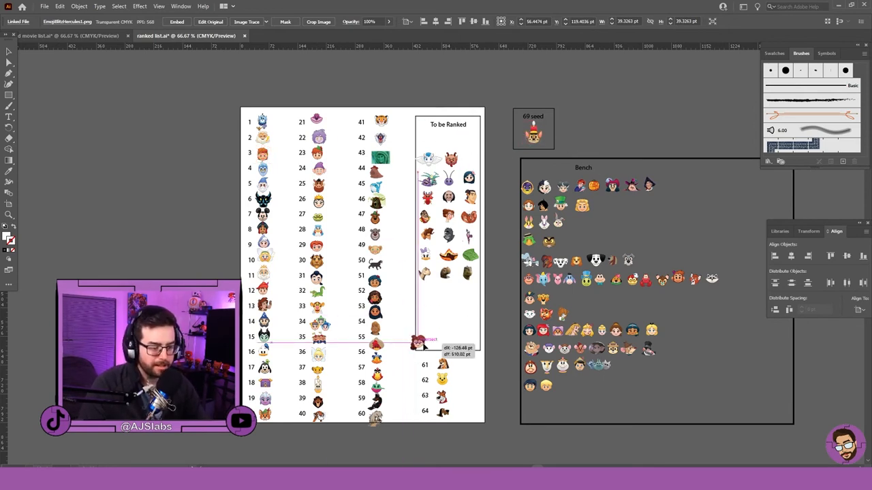
- Move the red-haired princess emoji from To be Ranked into the ranked list near slot 58
{"action": "left_click_drag", "start_coordinate": [419, 340], "coordinate": [398, 331]}
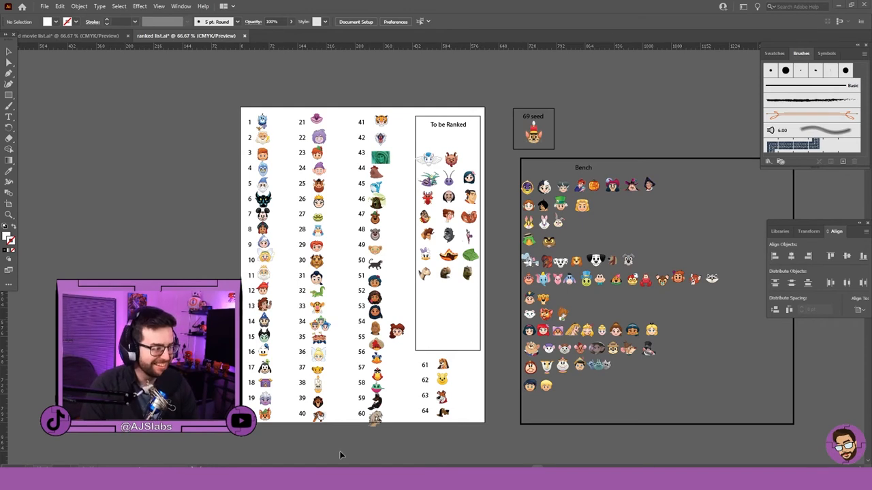
{"action": "mouse_move", "coordinate": [332, 444]}
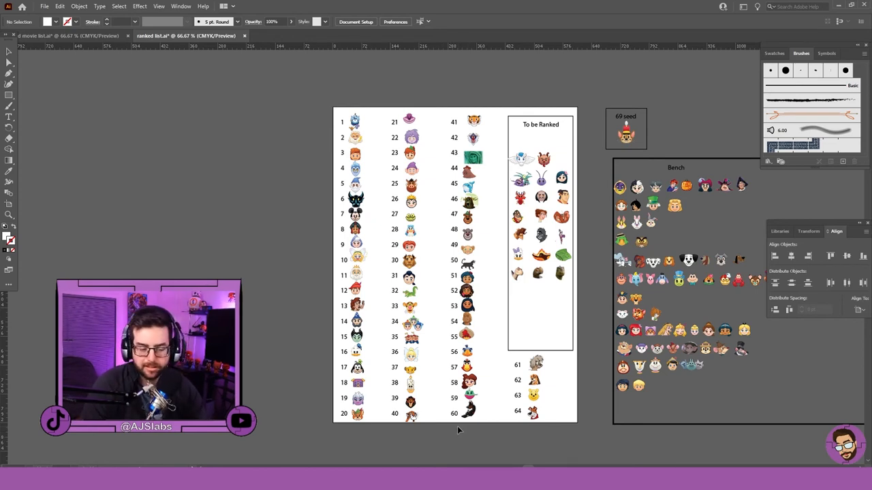
{"action": "left_click", "coordinate": [523, 158]}
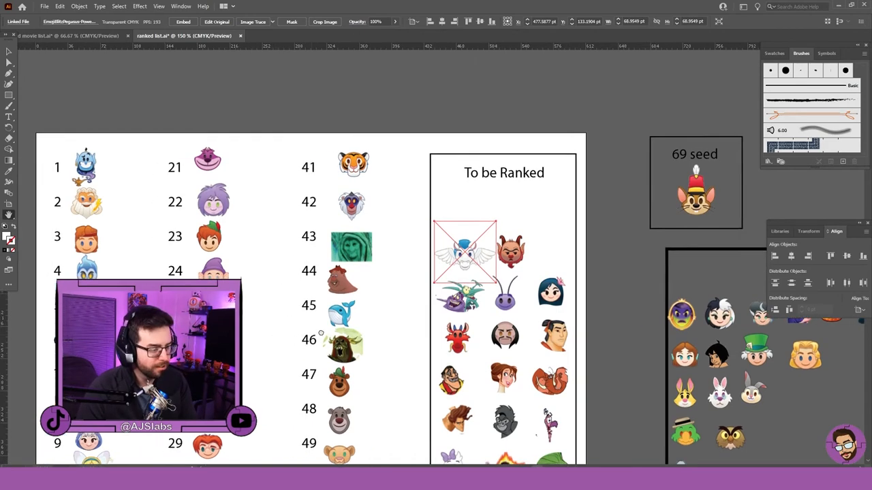
{"action": "scroll", "scroll_direction": "down", "scroll_amount": 3}
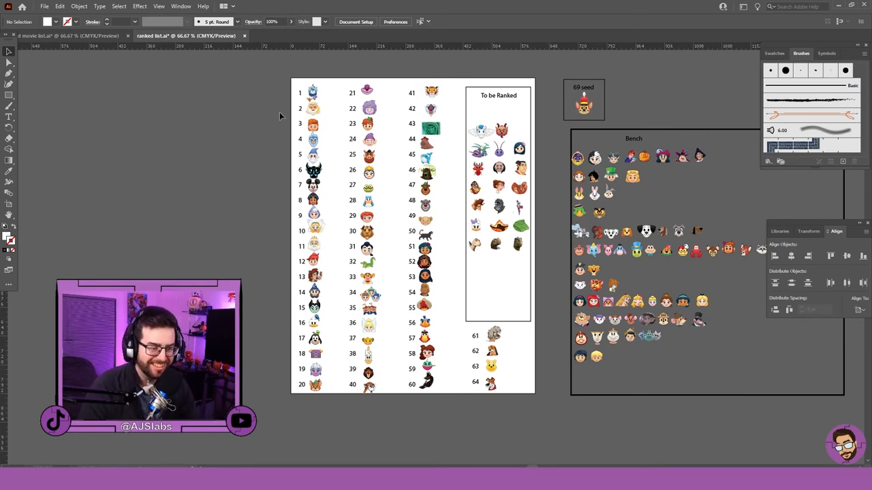
{"action": "mouse_move", "coordinate": [443, 100]}
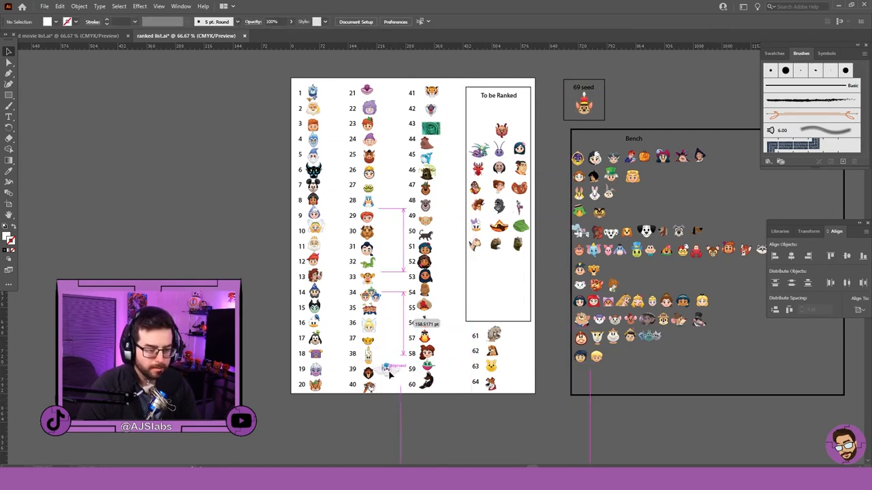
- Move the Pegasus emoji from To be Ranked into rank 42 of the list
{"action": "left_click_drag", "start_coordinate": [387, 368], "coordinate": [449, 108]}
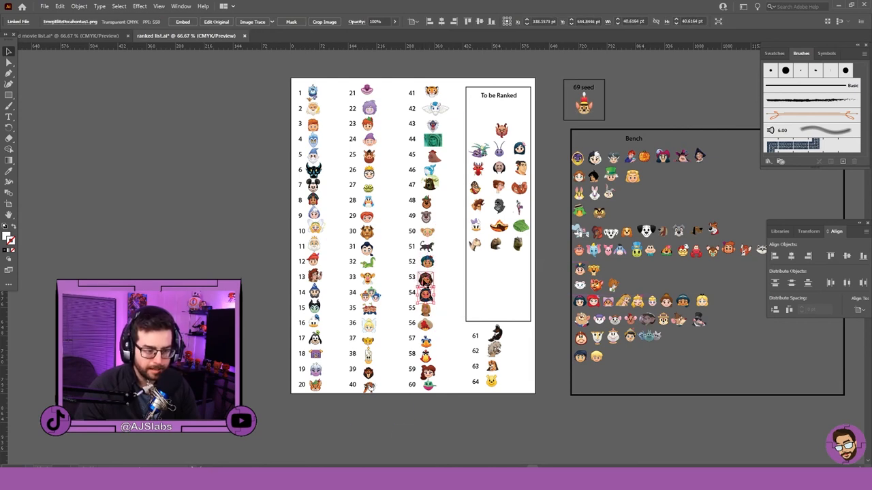
{"action": "left_click_drag", "start_coordinate": [426, 279], "coordinate": [426, 300]}
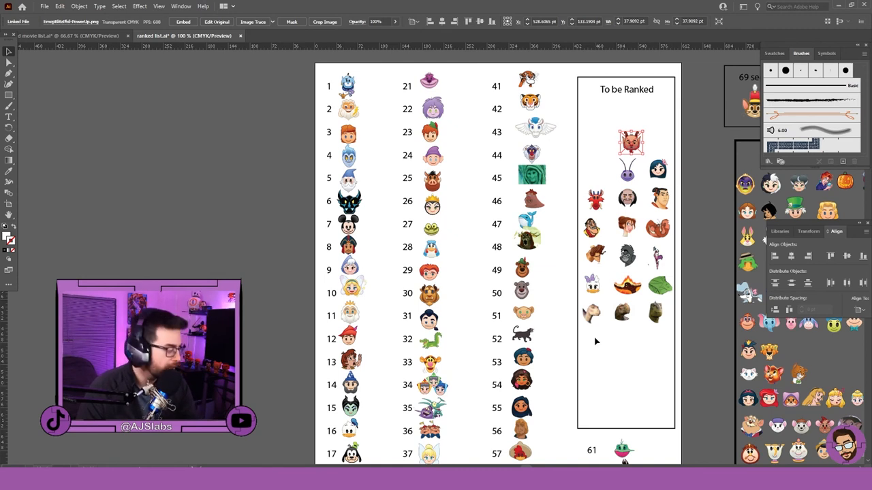
{"action": "mouse_move", "coordinate": [594, 350]}
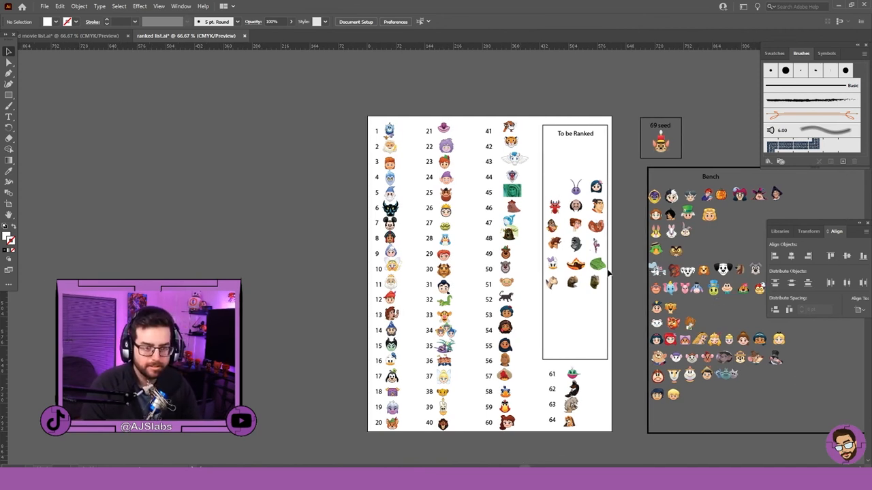
{"action": "mouse_move", "coordinate": [538, 288]}
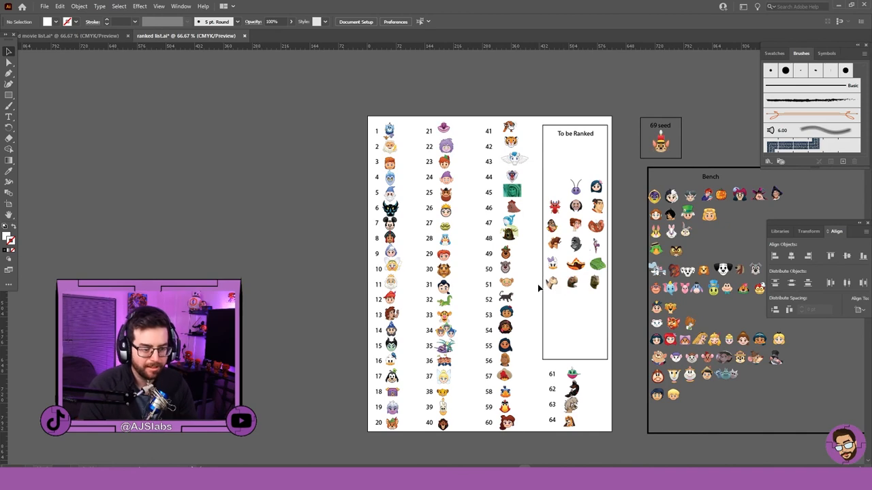